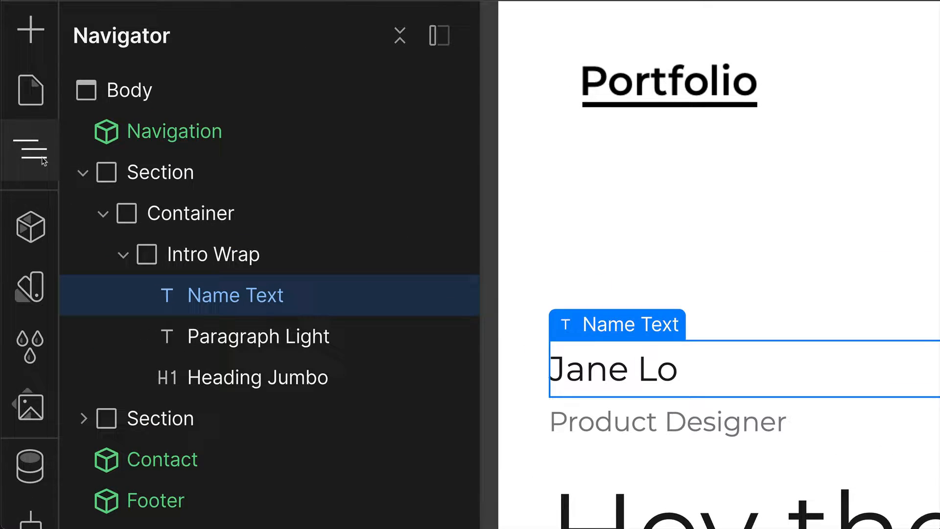
mouse_move(30, 151)
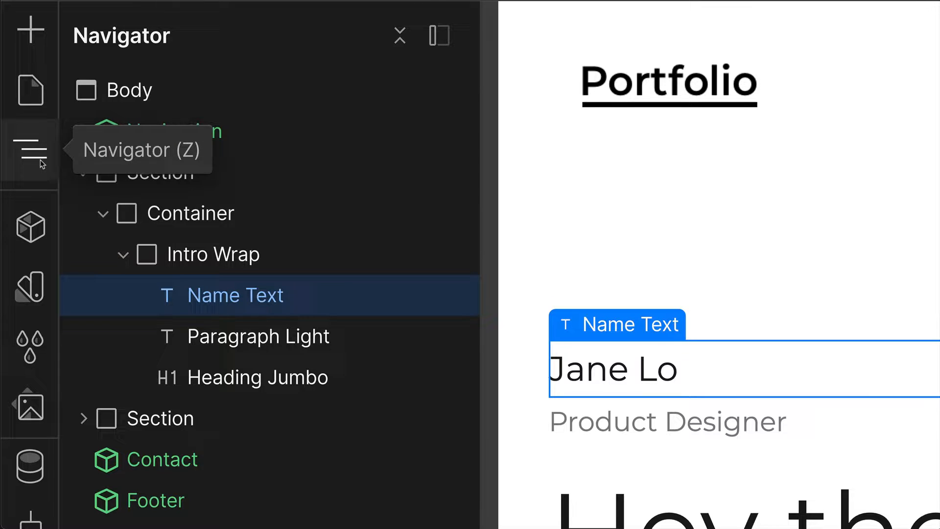
mouse_move(372, 197)
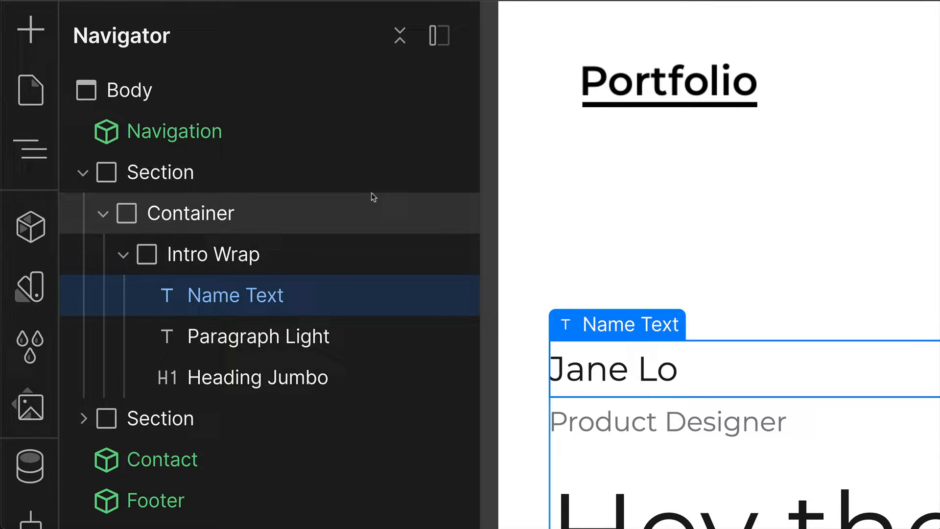
Collapse and re-expand all Navigator layers, then scroll through the Works Grid Div Blocks.
left_click(30, 151)
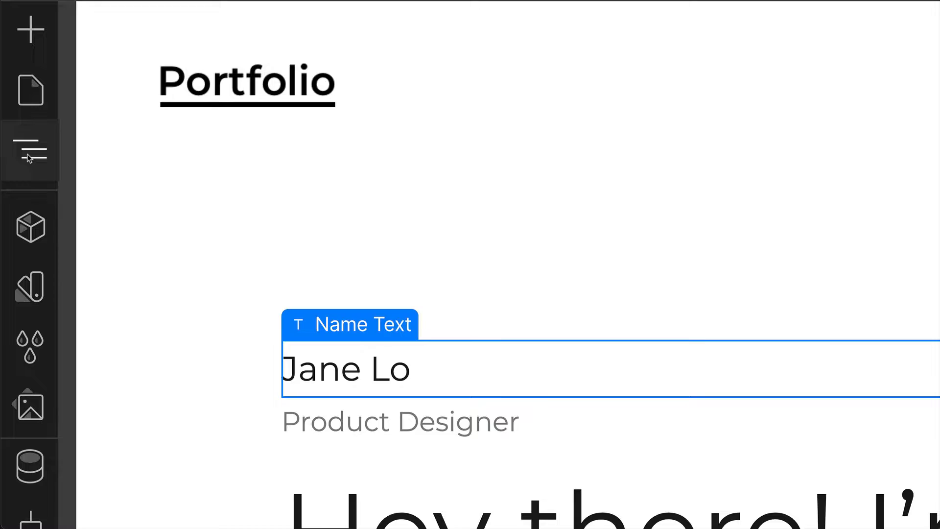
left_click(30, 150)
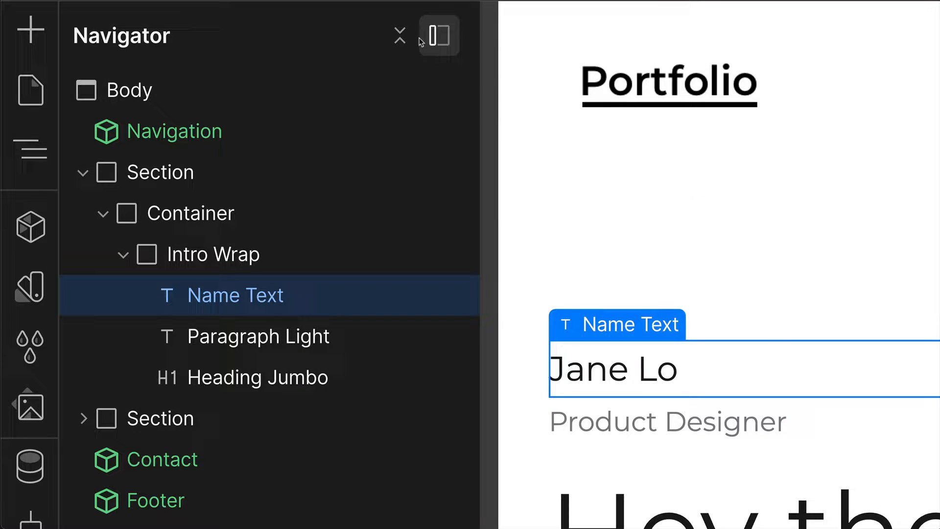
mouse_move(398, 35)
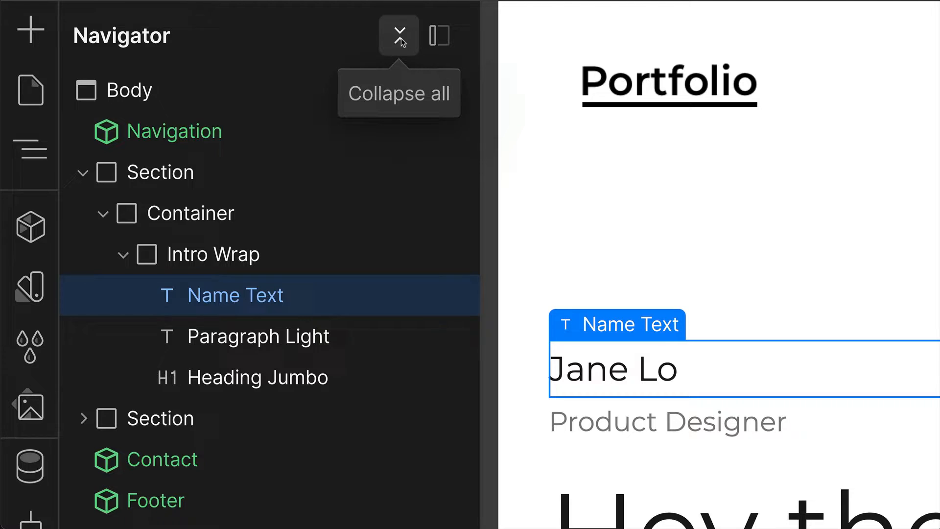
left_click(398, 35)
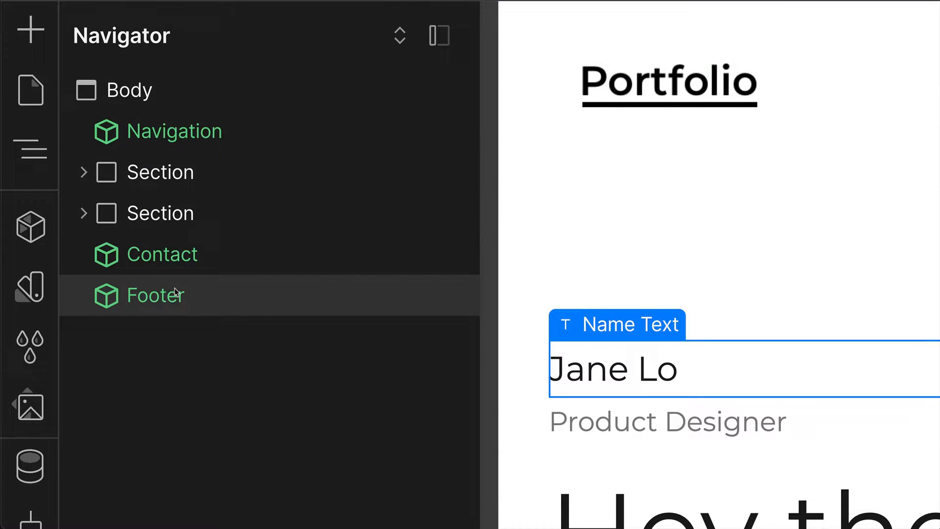
mouse_move(400, 36)
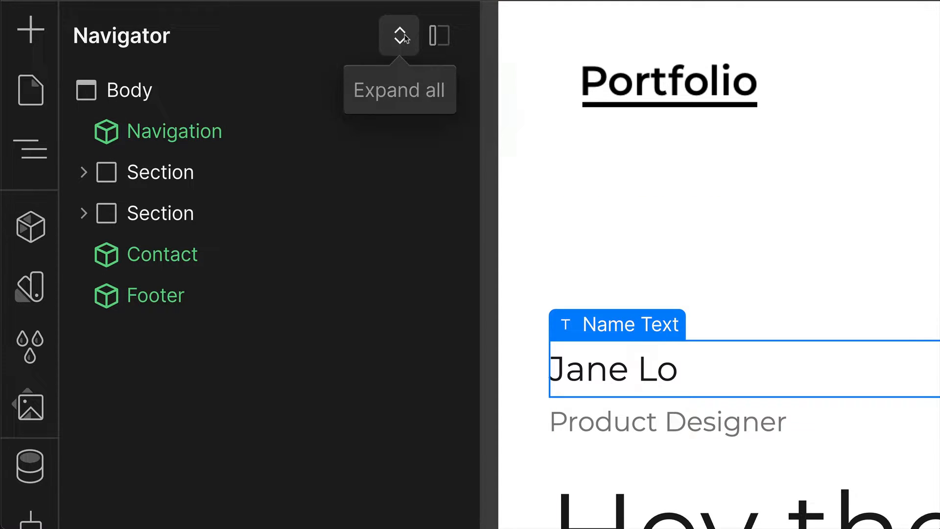
left_click(399, 35)
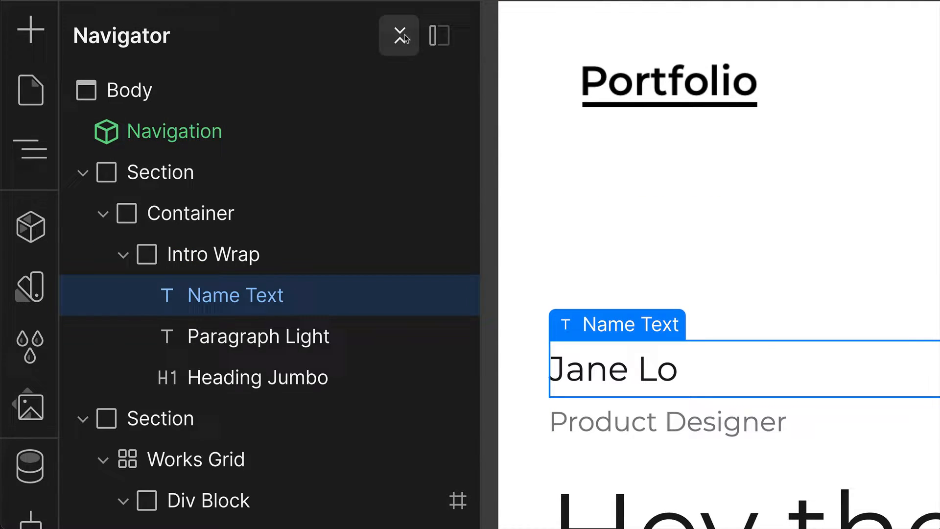
scroll("down", 3)
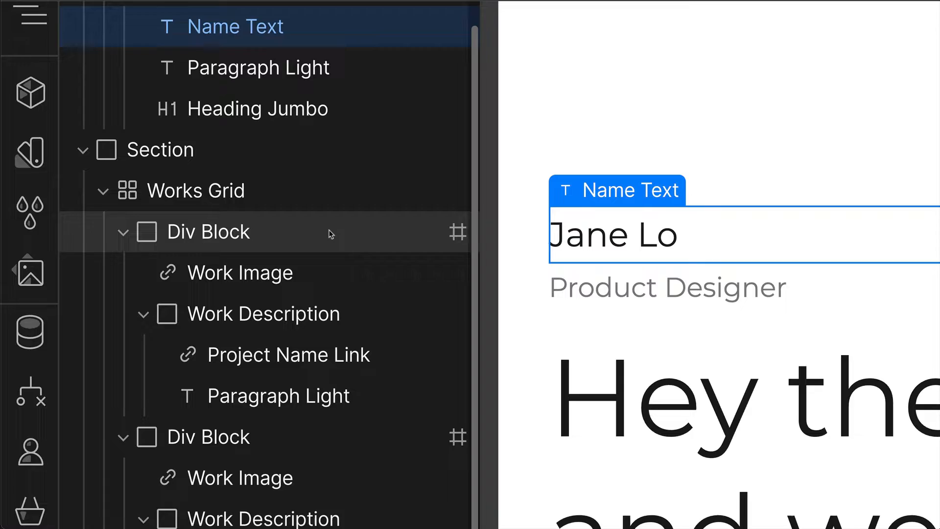
scroll("up", 3)
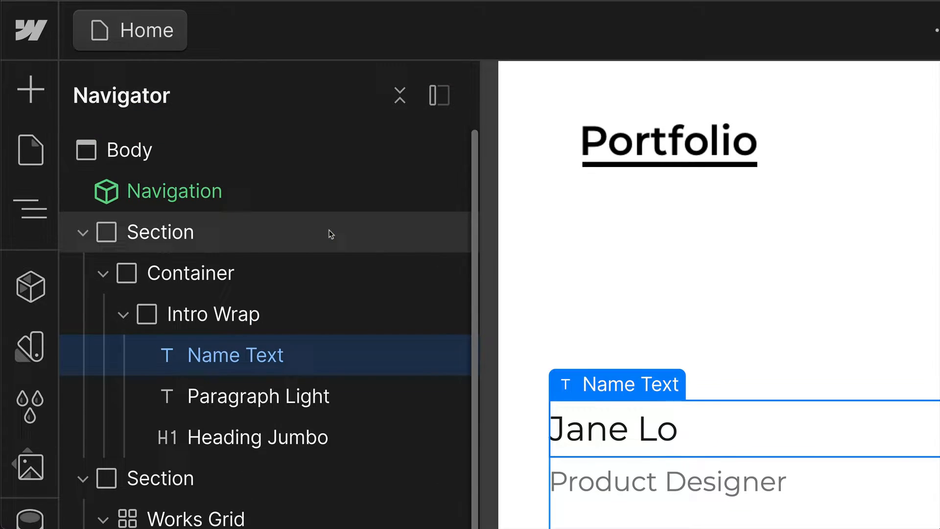
mouse_move(438, 95)
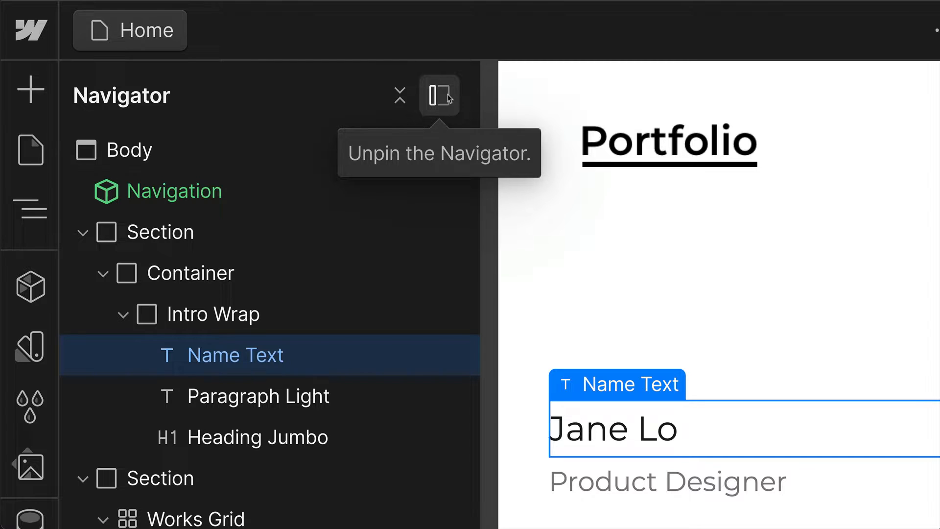
left_click(438, 96)
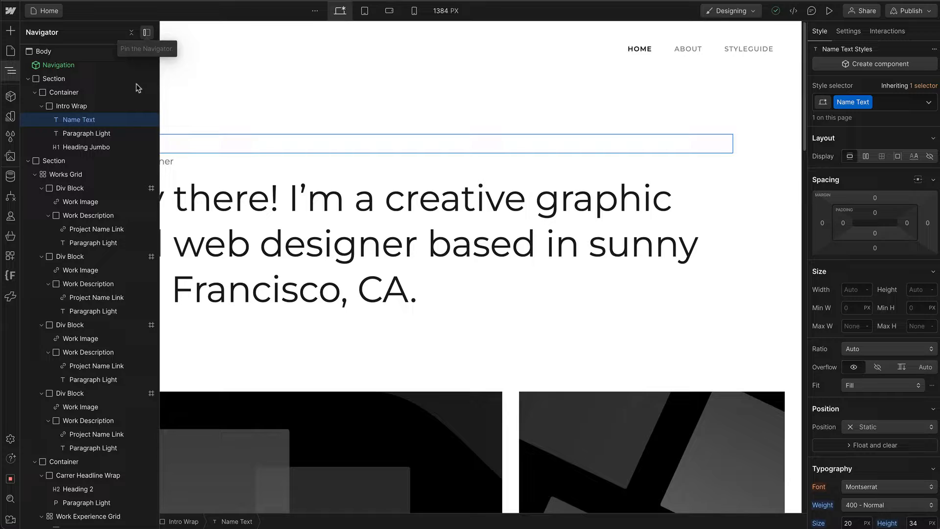
mouse_move(198, 123)
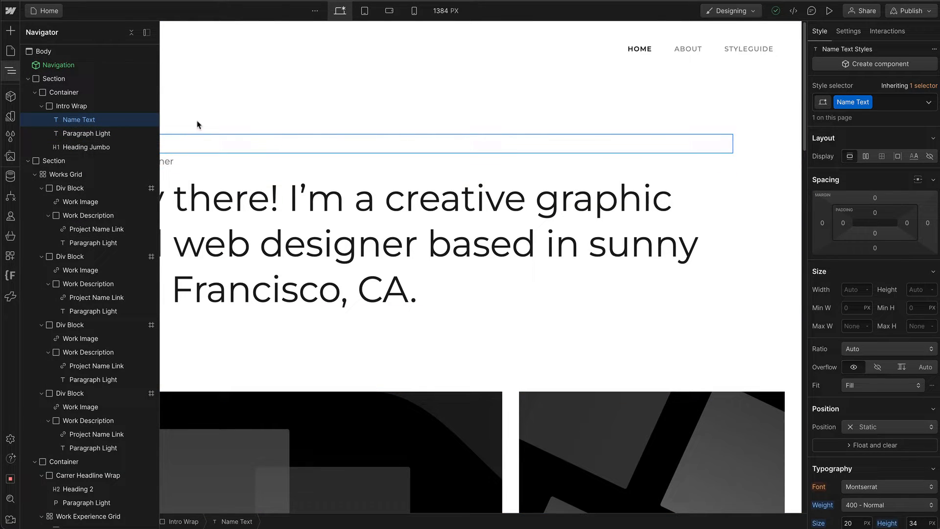
left_click(432, 243)
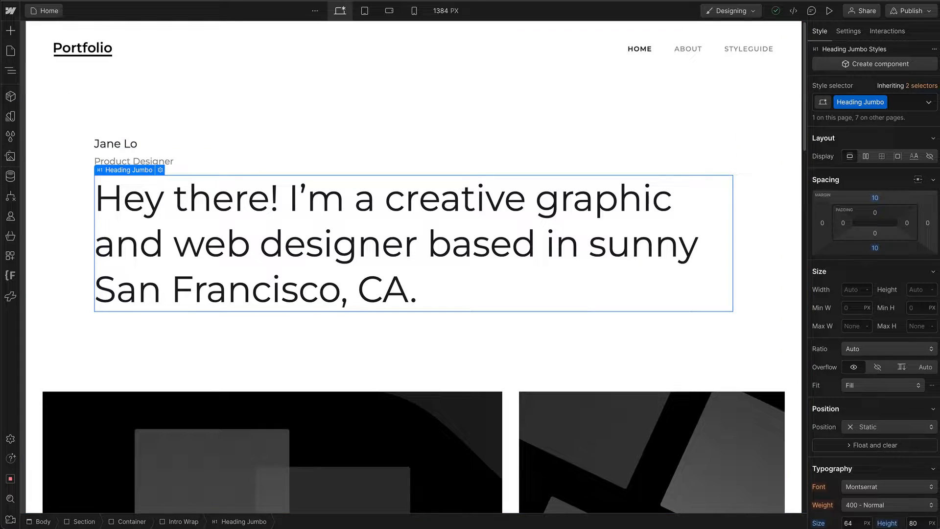
left_click(147, 33)
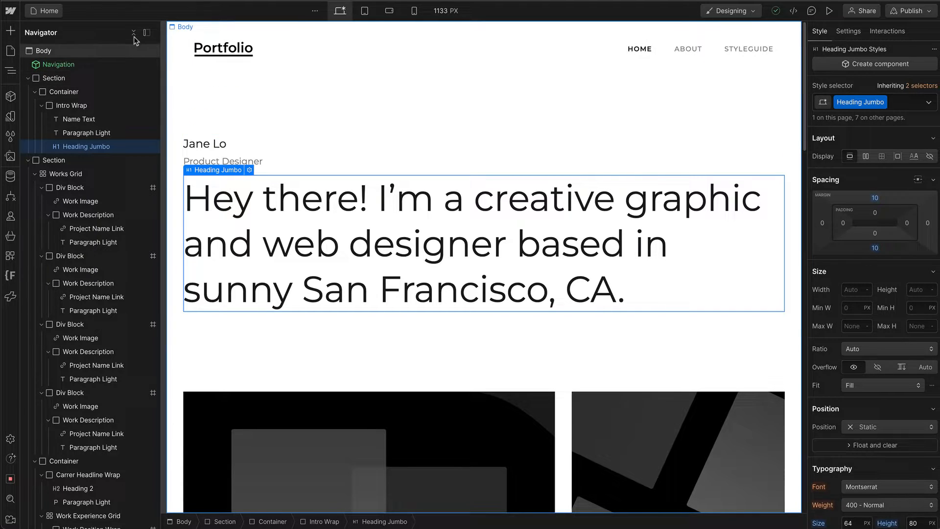
Collapse the layer tree and drag the Footer below Contact as Body's last element.
left_click(133, 33)
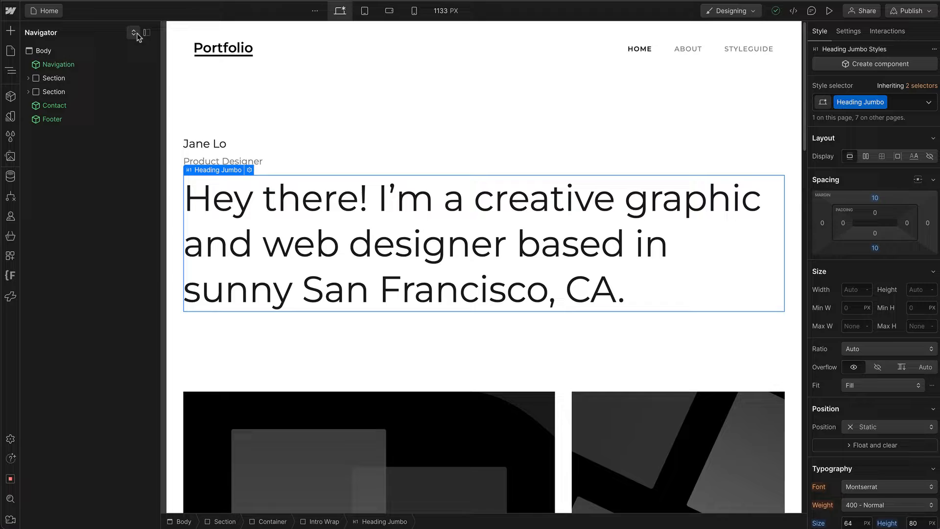
mouse_move(53, 91)
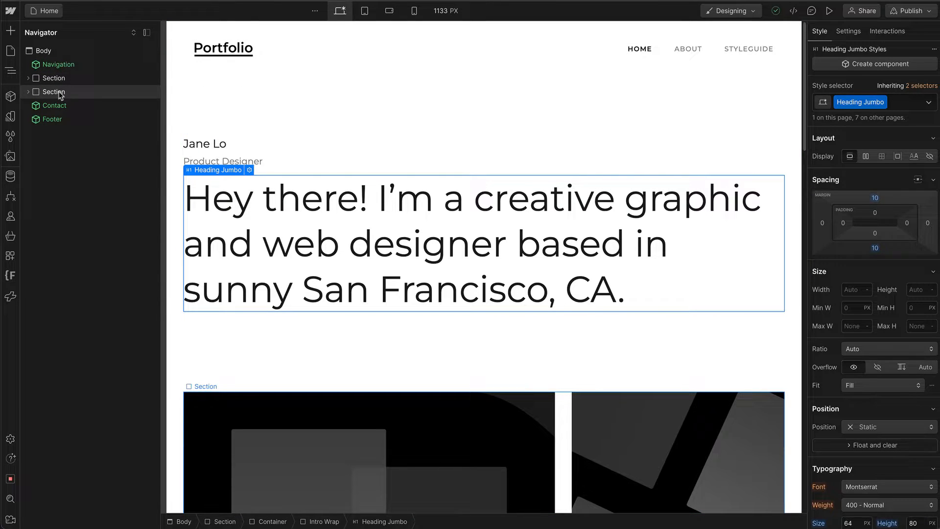
left_click(53, 118)
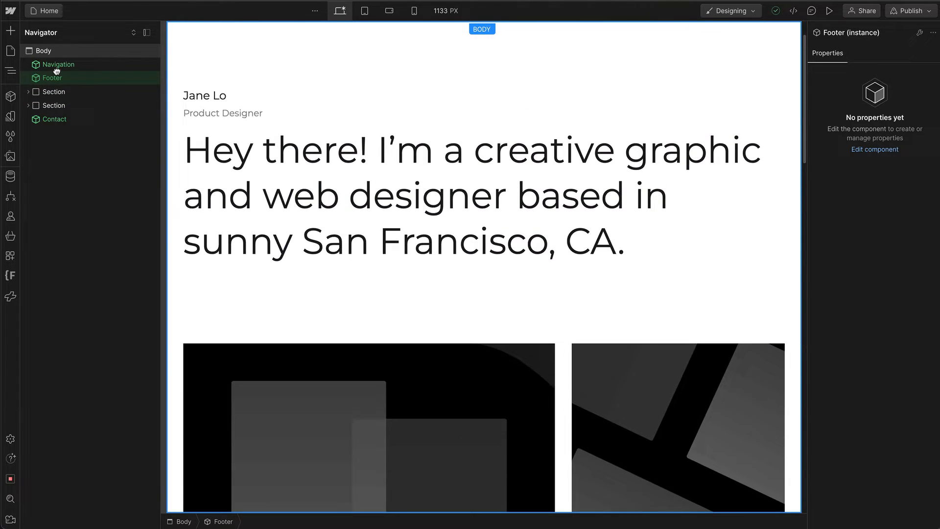
left_click(53, 78)
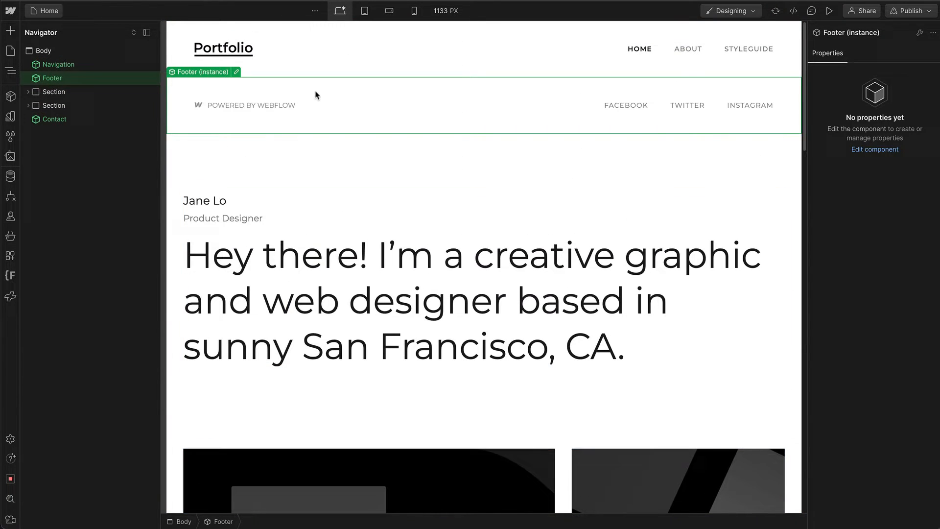
mouse_move(339, 110)
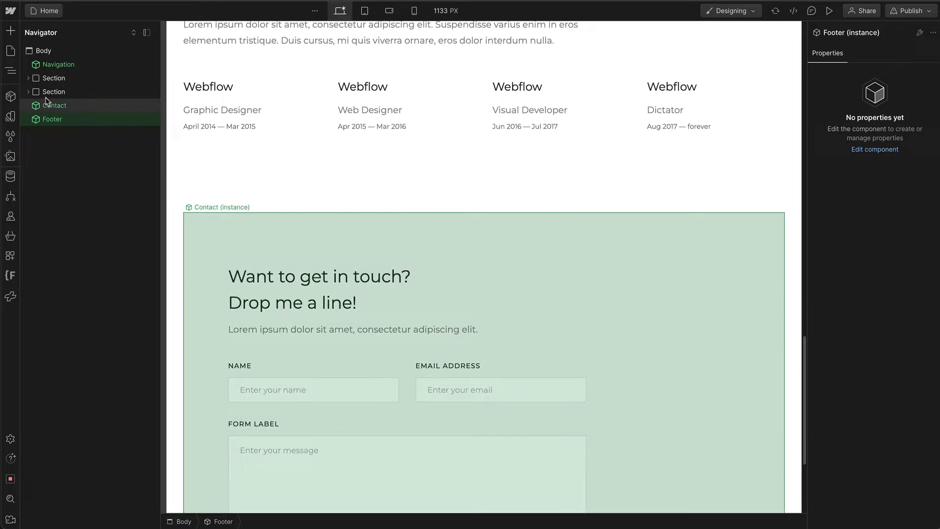
left_click(54, 78)
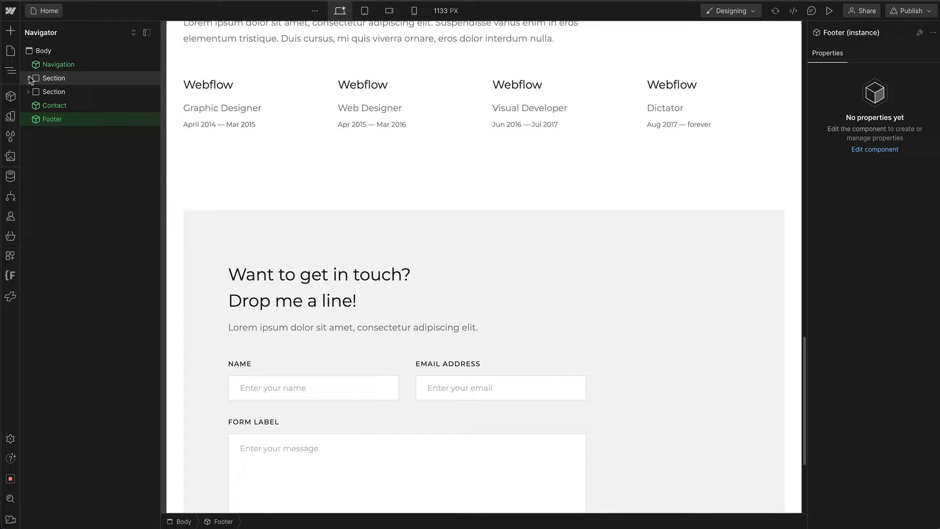
Expand Section > Container > Intro Wrap and move Heading Jumbo above Name Text.
left_click(54, 78)
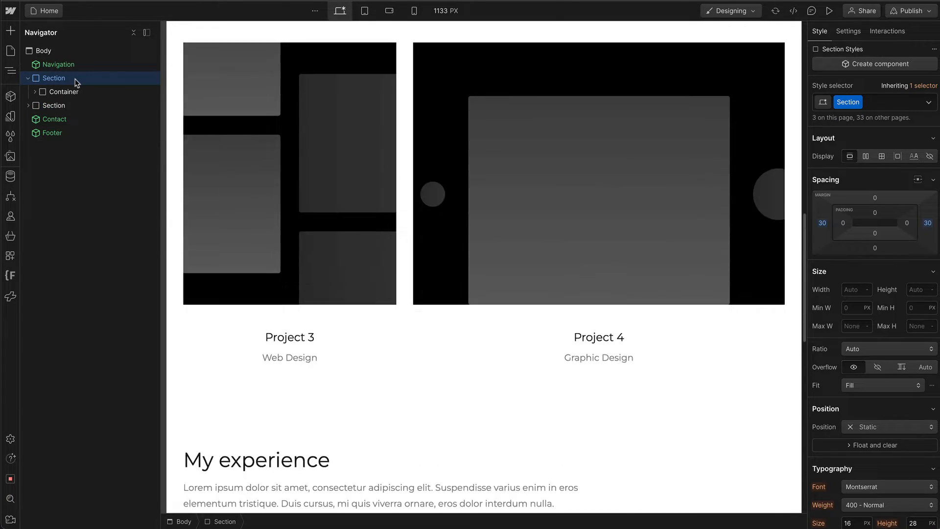
scroll("up", 3)
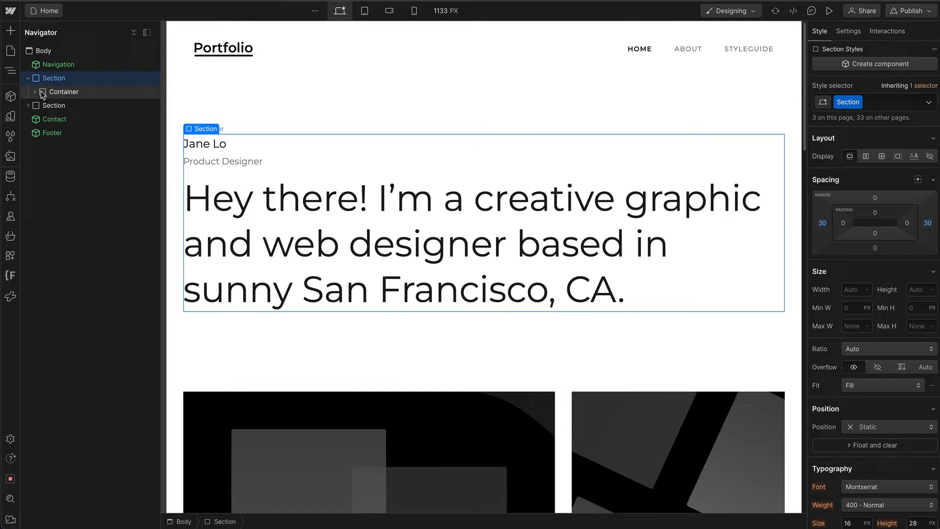
left_click(35, 91)
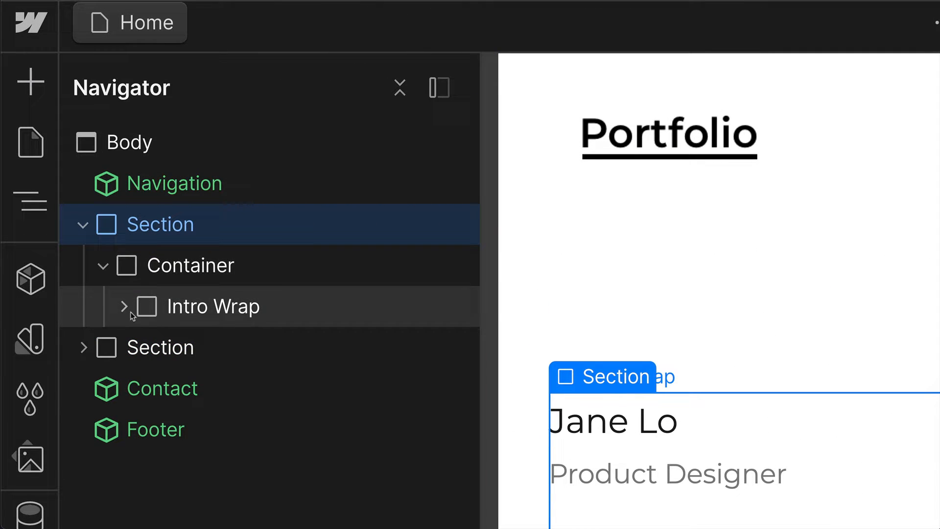
left_click(123, 306)
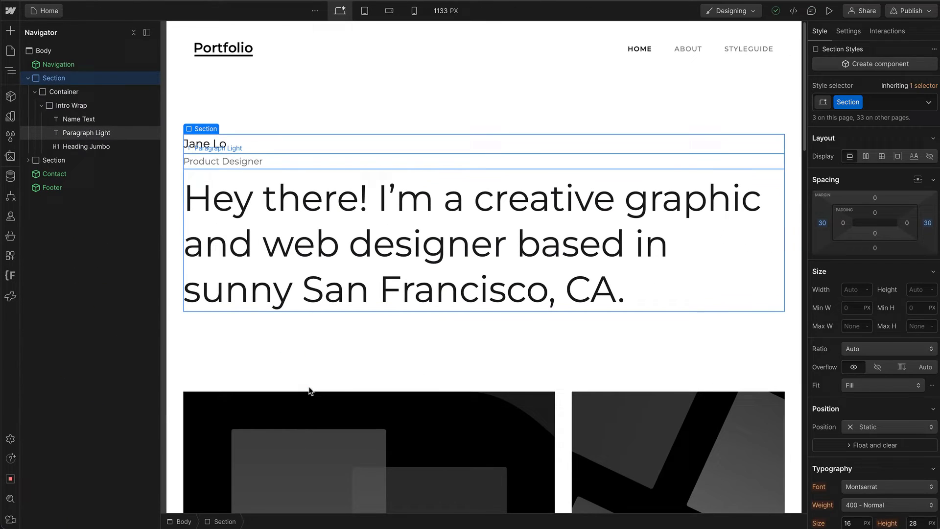
left_click(84, 146)
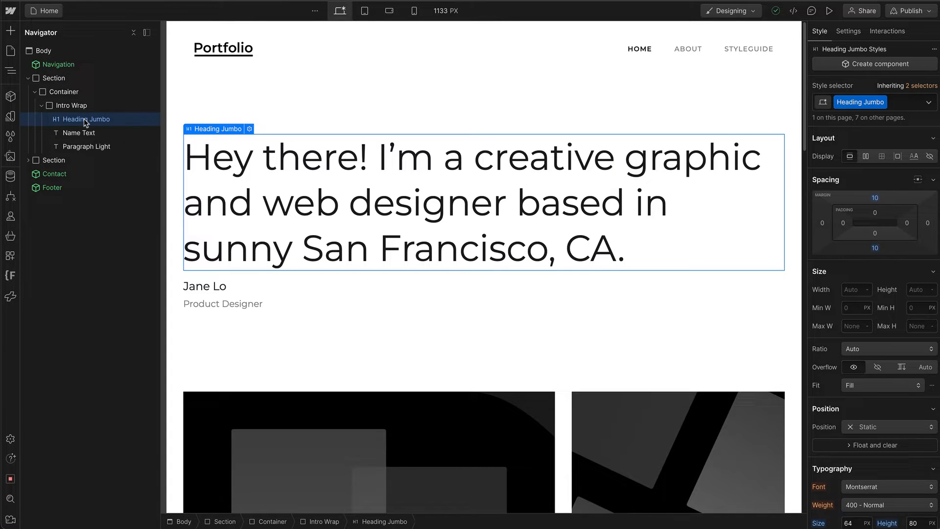
Duplicate Heading Jumbo, then duplicate Name Text and undo that copy.
right_click(83, 118)
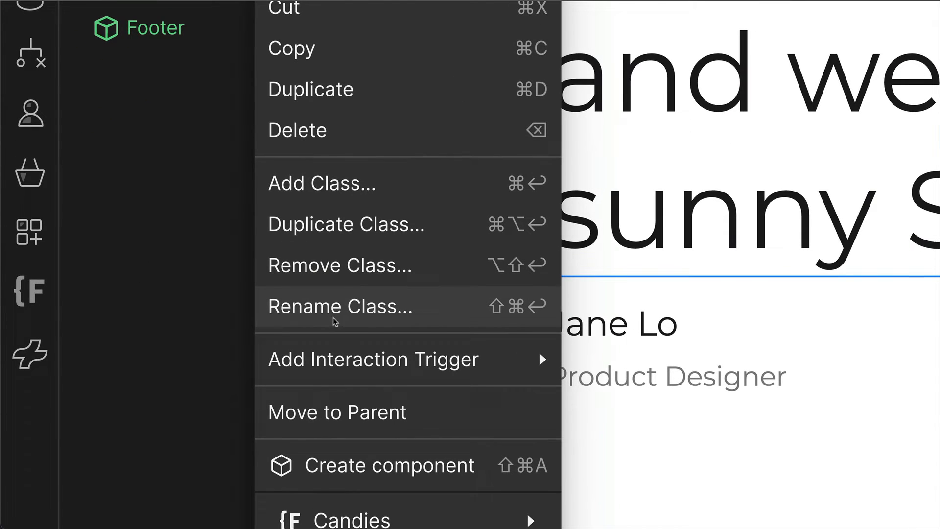
mouse_move(386, 412)
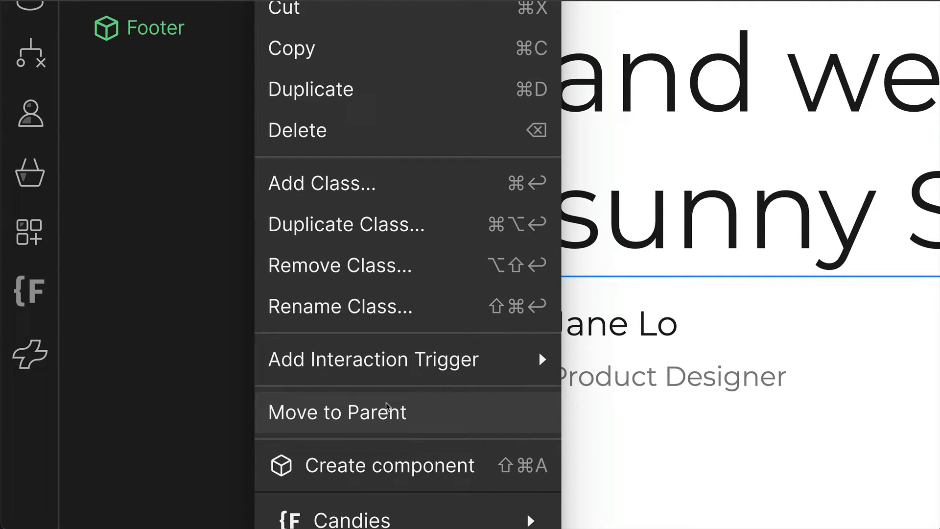
mouse_move(362, 131)
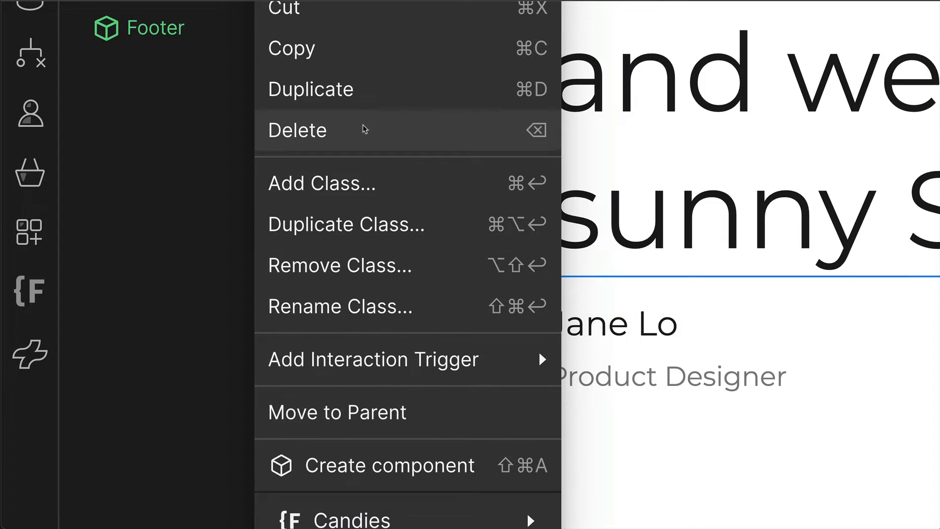
mouse_move(369, 90)
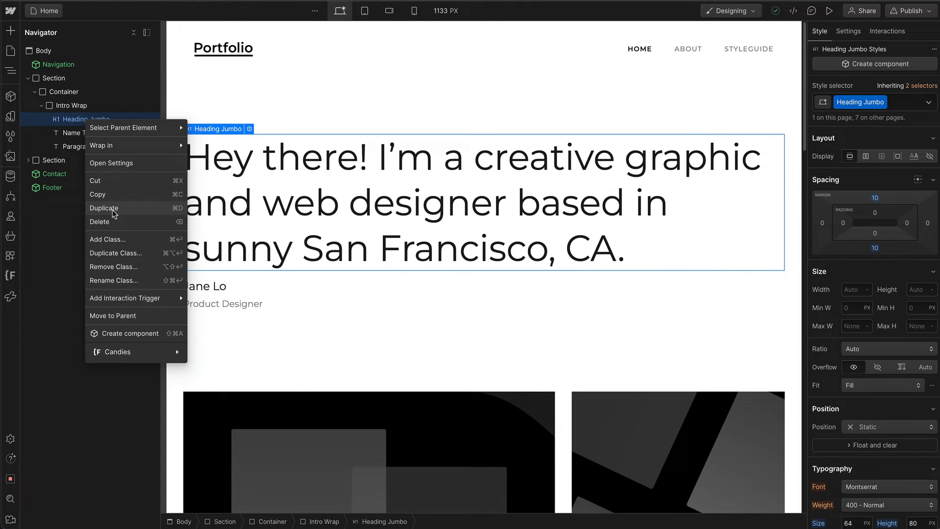
left_click(104, 208)
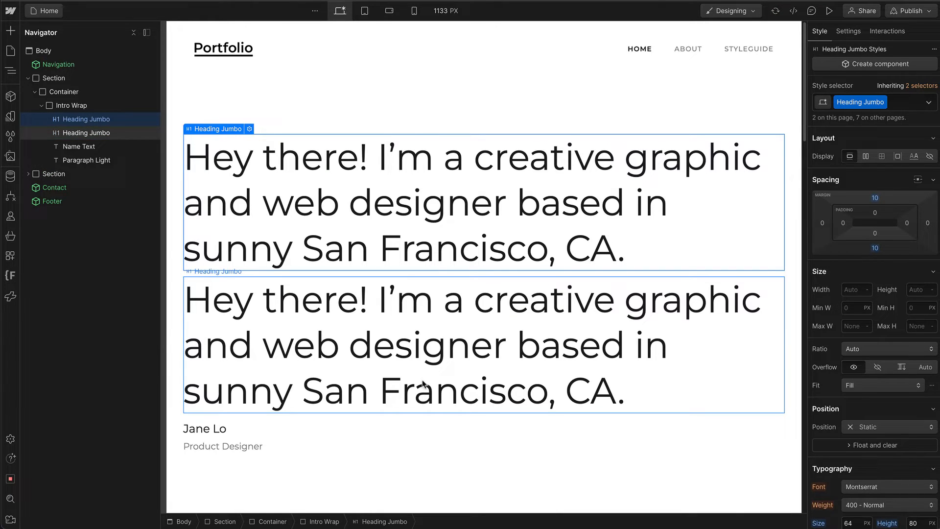
left_click(78, 146)
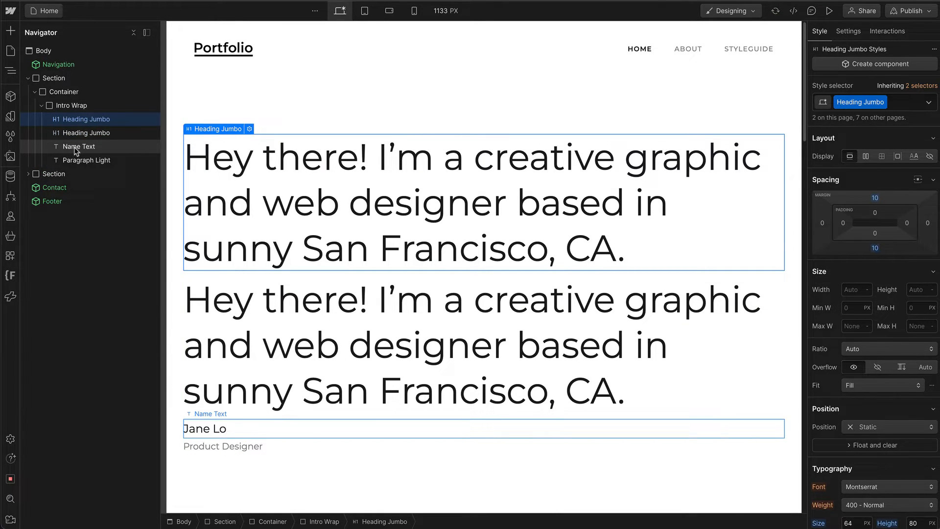
right_click(78, 147)
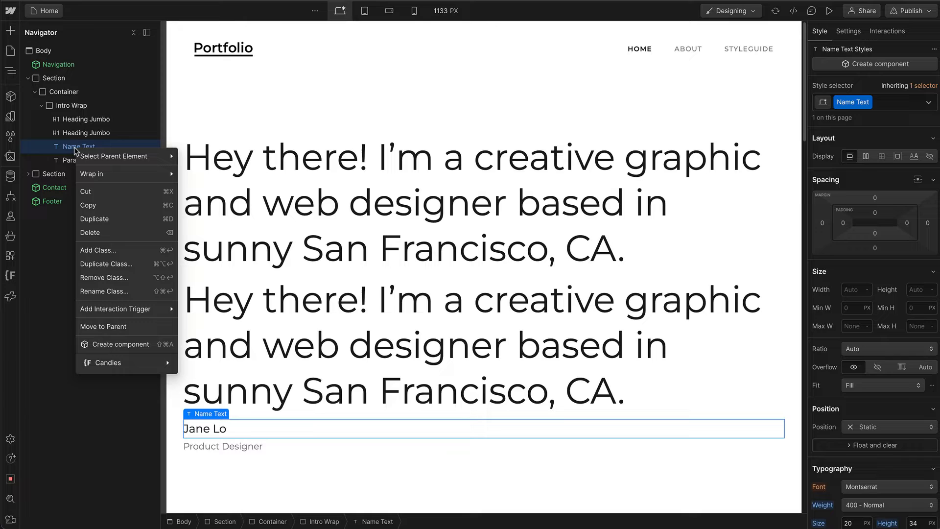
left_click(94, 218)
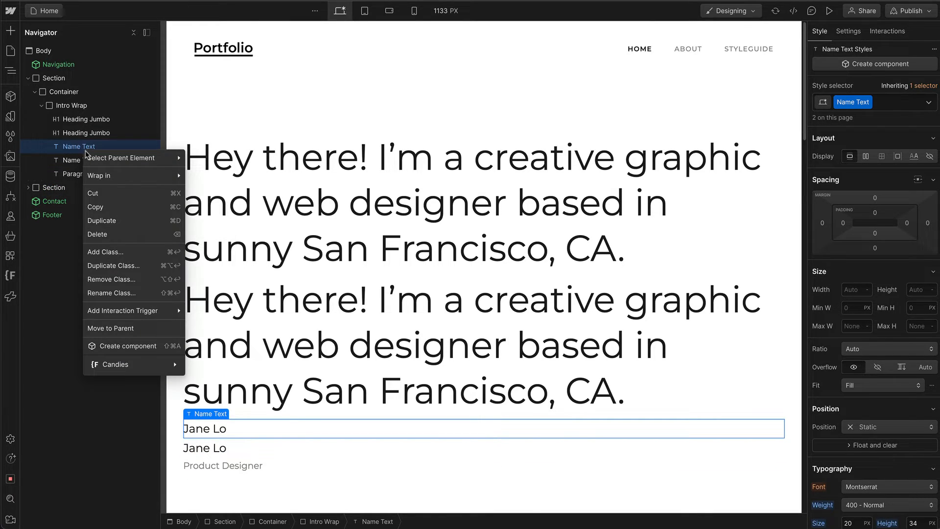
left_click(97, 234)
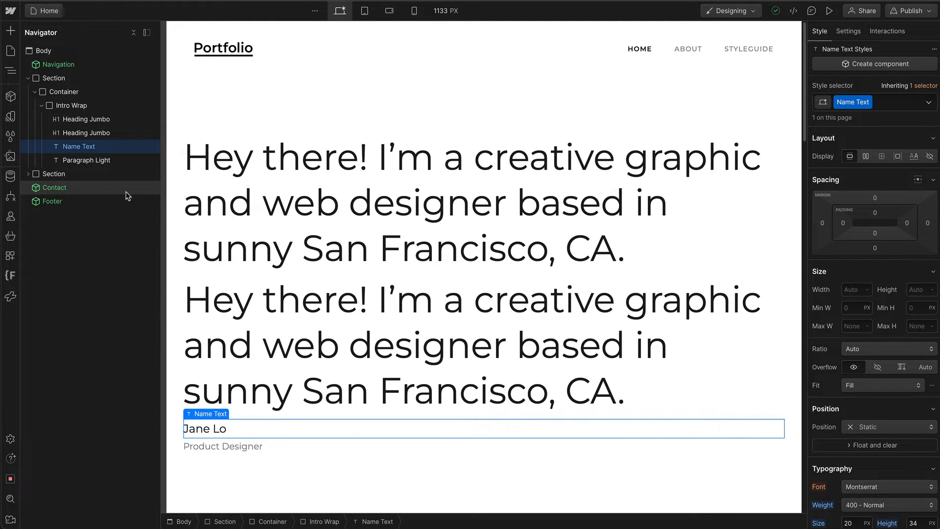
mouse_move(10, 30)
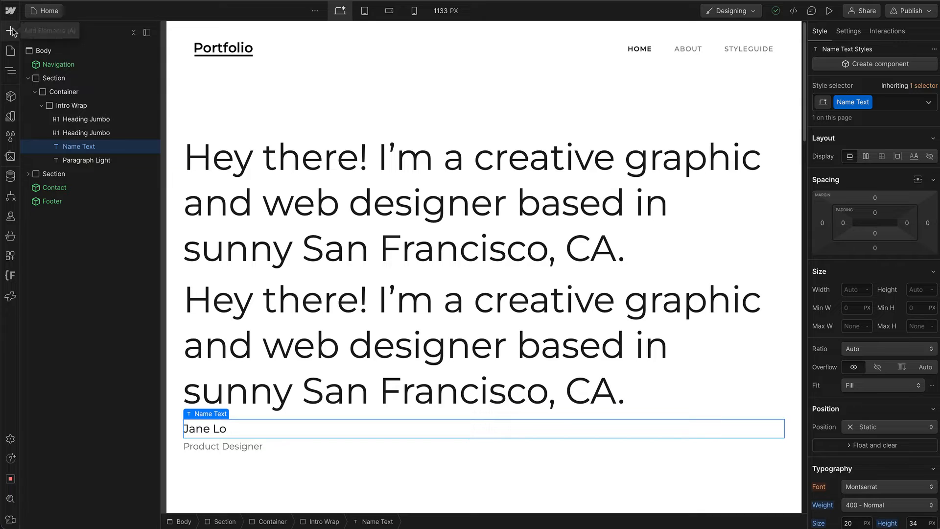
Insert a Paragraph element into the first Section, above its Container.
left_click(11, 13)
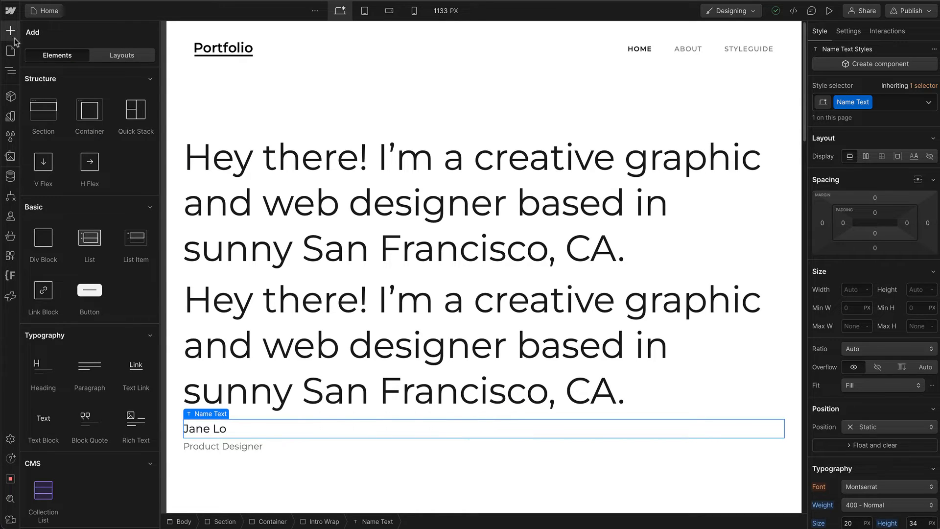
left_click(11, 70)
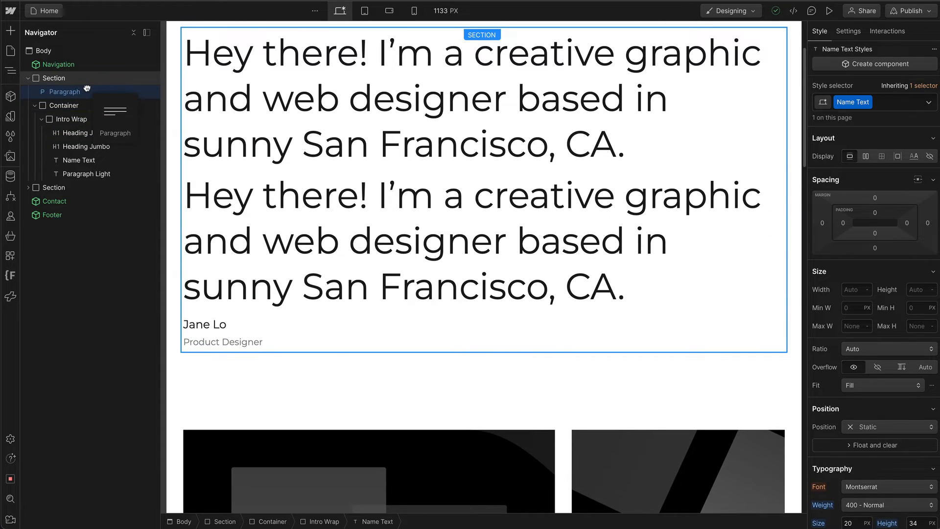
left_click(64, 91)
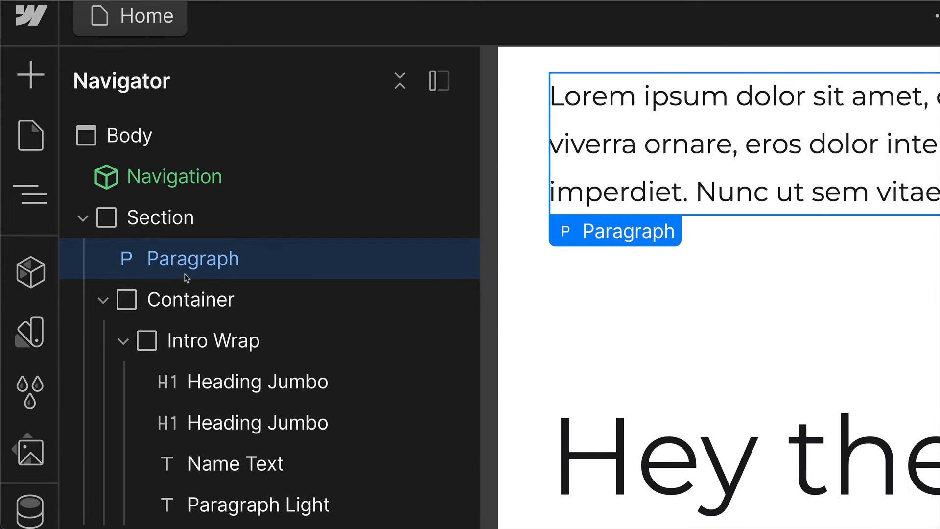
scroll("down", 3)
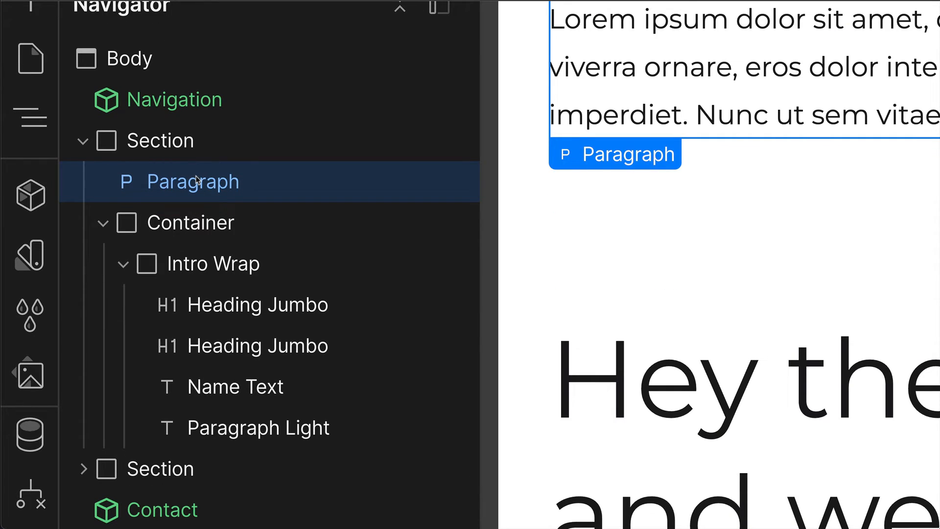
scroll("down", 3)
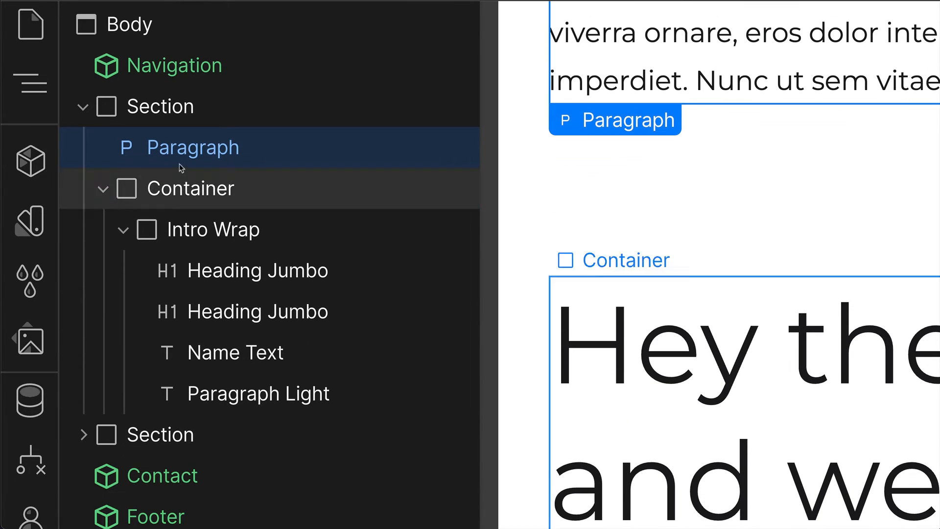